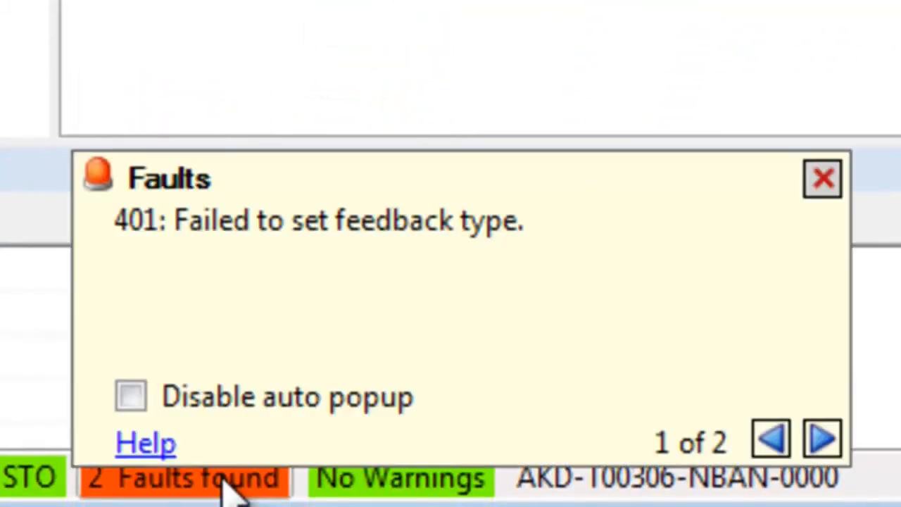
- Review fault 2 of 2 (532 incomplete motor parameters) and dismiss the Faults notice
click(818, 448)
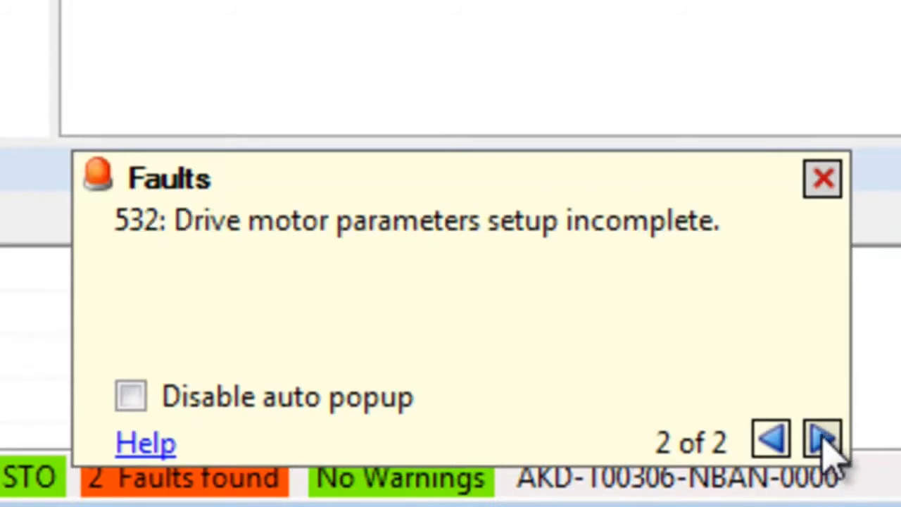
click(821, 177)
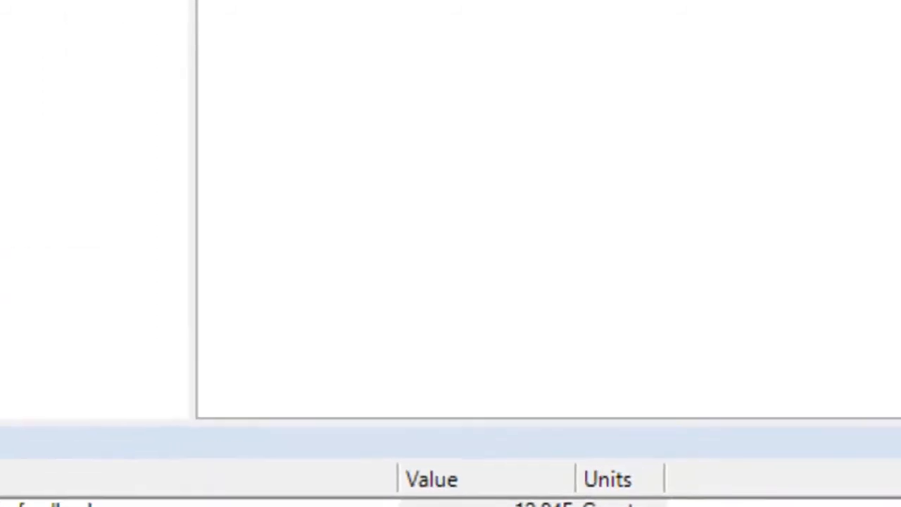
- Set the Feedback 1 Feedback Selection to 33 - Hiperface
click(85, 79)
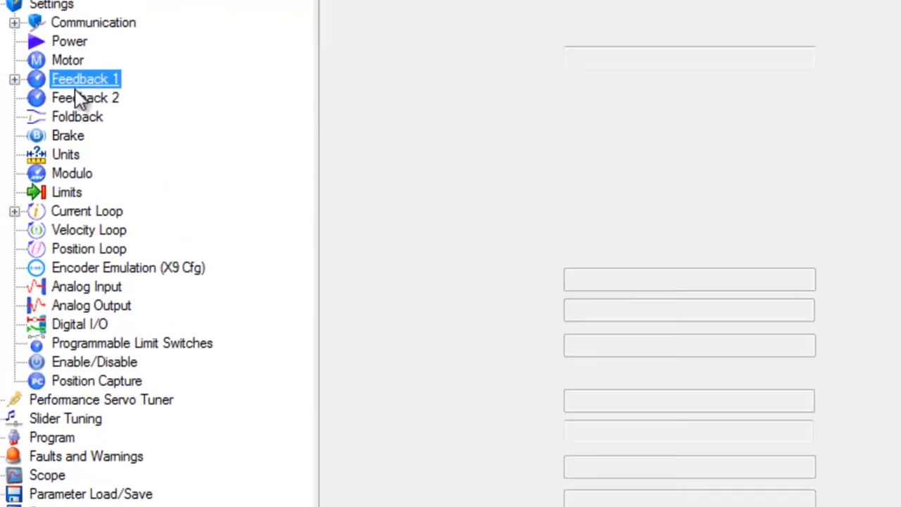
click(85, 79)
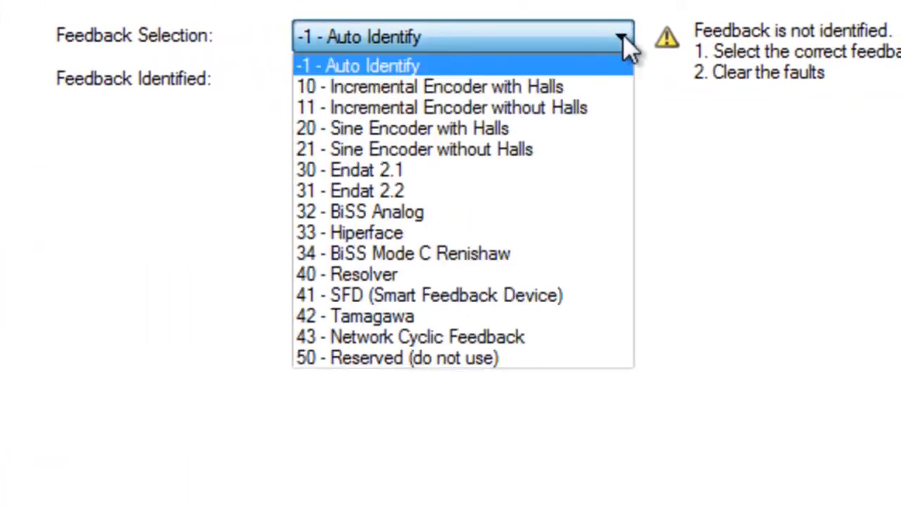
mouse_move(354, 232)
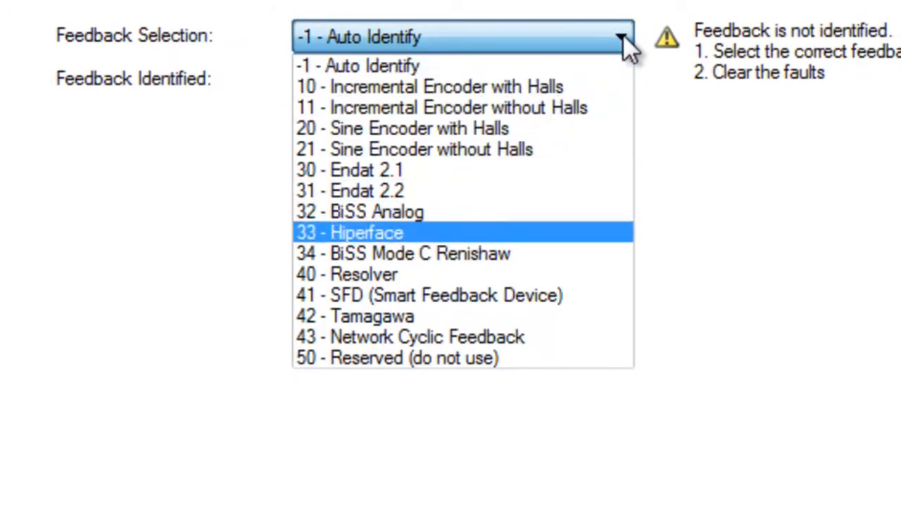
click(349, 273)
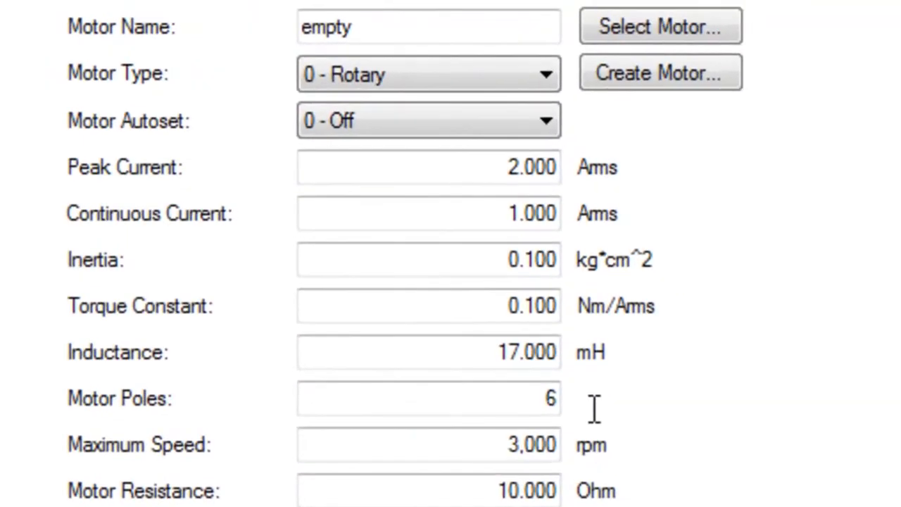
- Scroll the Motor parameters to show 480 Vrms maximum voltage and 0 deg motor phase
scroll(down, 3)
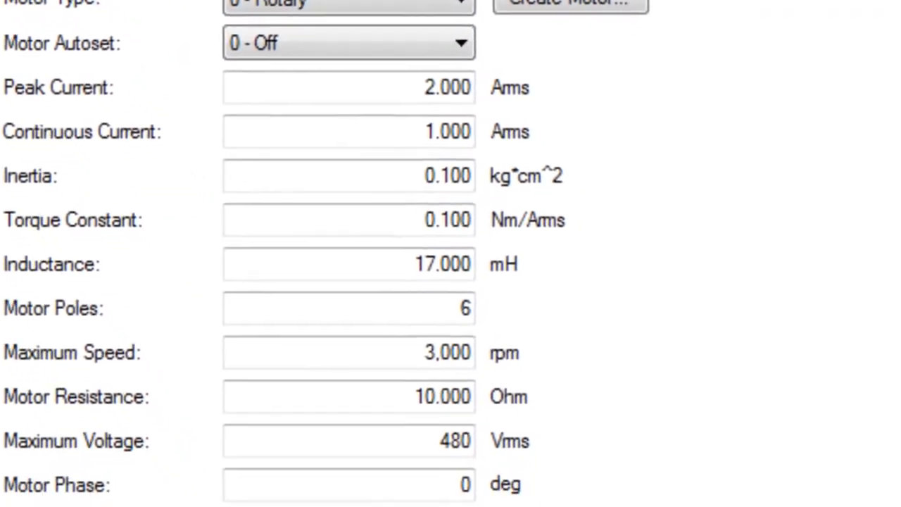